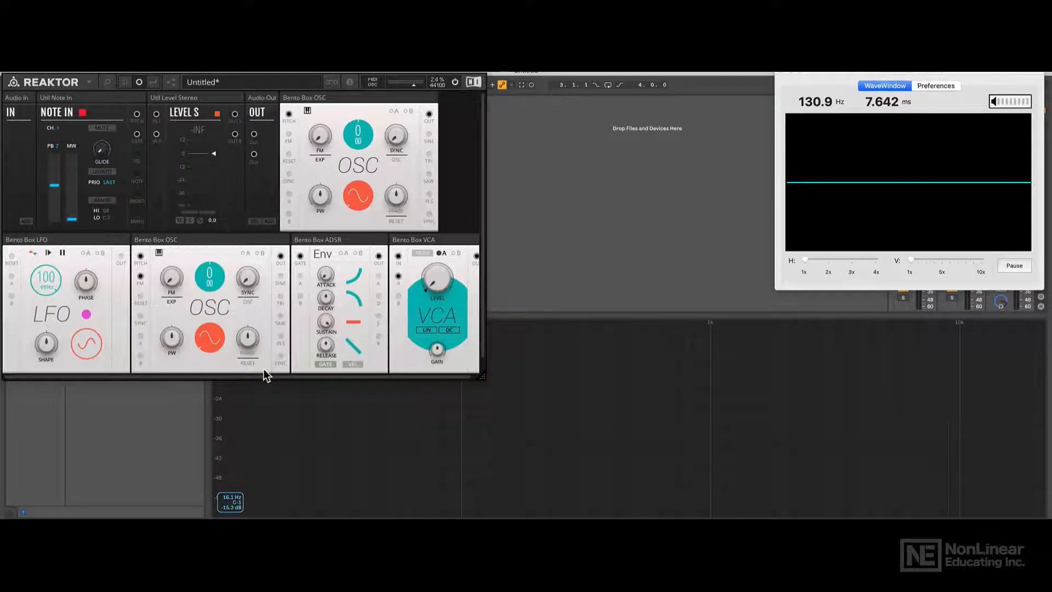
{"action": "mouse_move", "coordinate": [187, 327]}
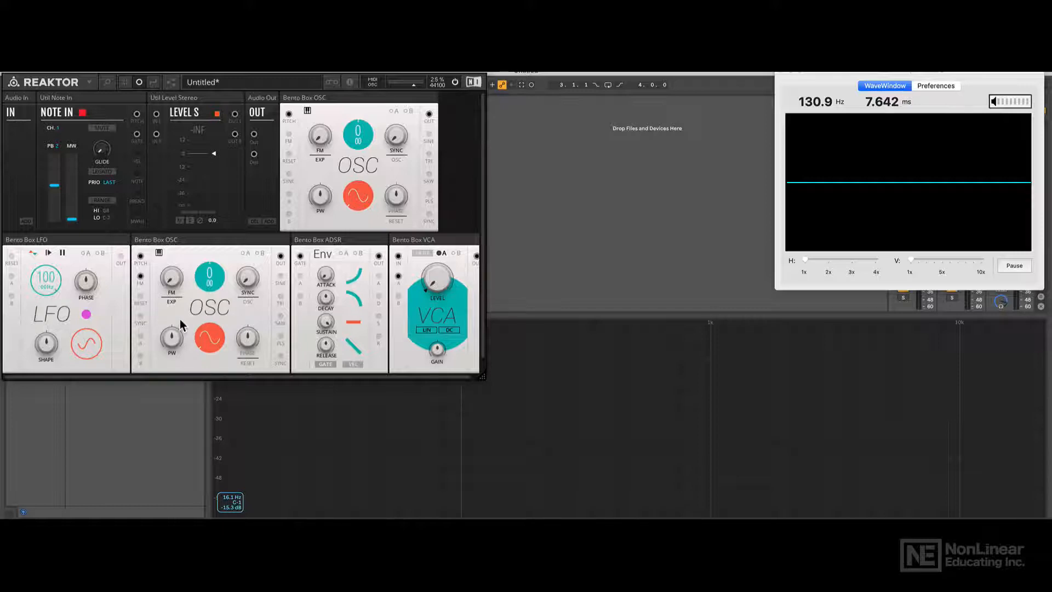
{"action": "mouse_move", "coordinate": [168, 285]}
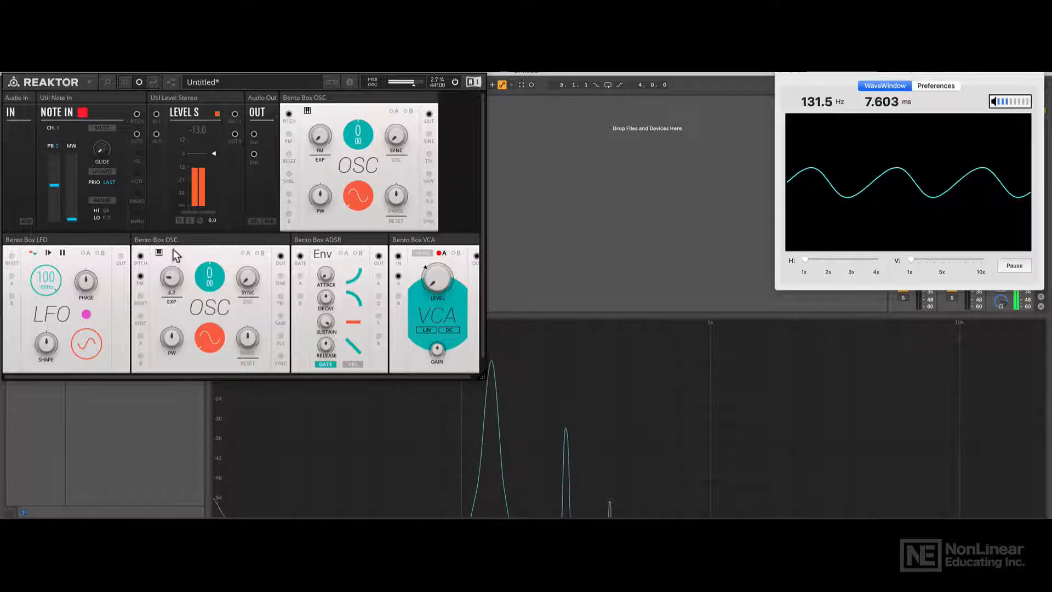
- Turn the EXP-mode FM knob up in stages, driving the carrier sine into a bright, distorted tone
{"action": "left_click_drag", "start_coordinate": [171, 279], "coordinate": [171, 266]}
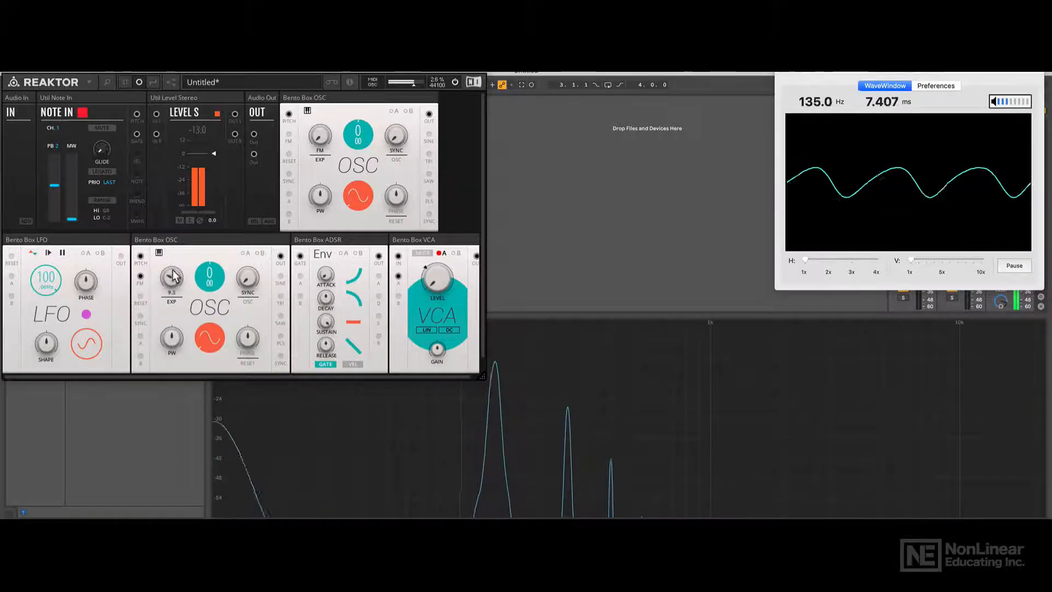
{"action": "left_click_drag", "start_coordinate": [171, 275], "coordinate": [176, 265]}
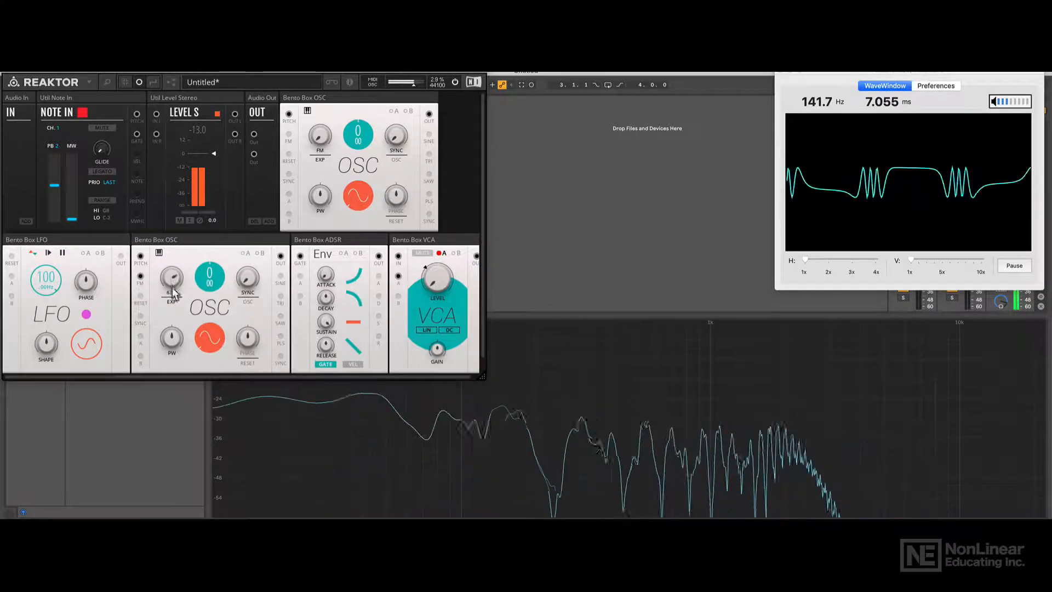
{"action": "left_click_drag", "start_coordinate": [171, 278], "coordinate": [174, 336]}
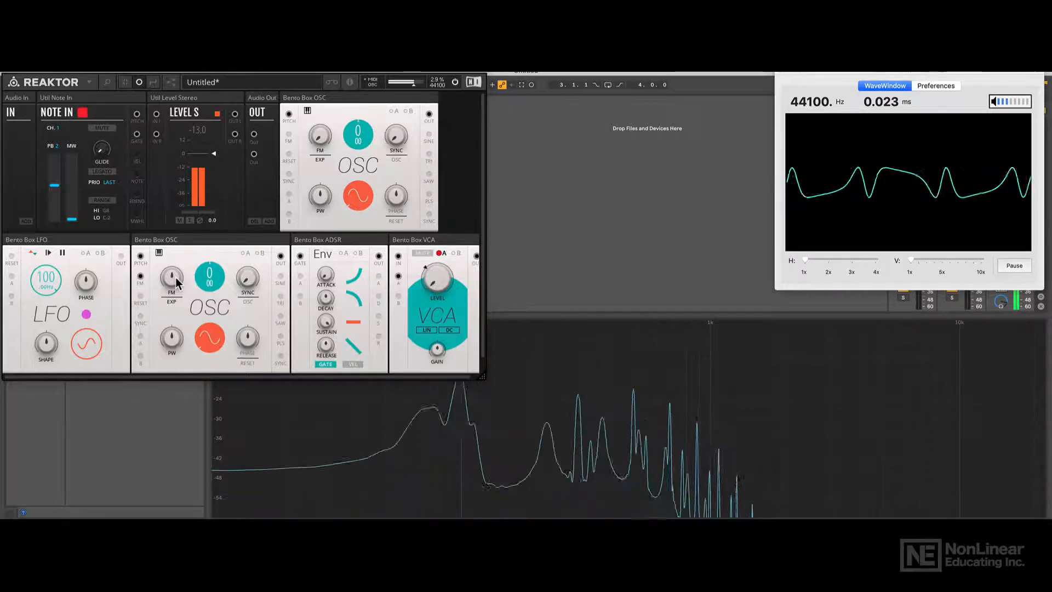
{"action": "left_click_drag", "start_coordinate": [171, 276], "coordinate": [171, 262]}
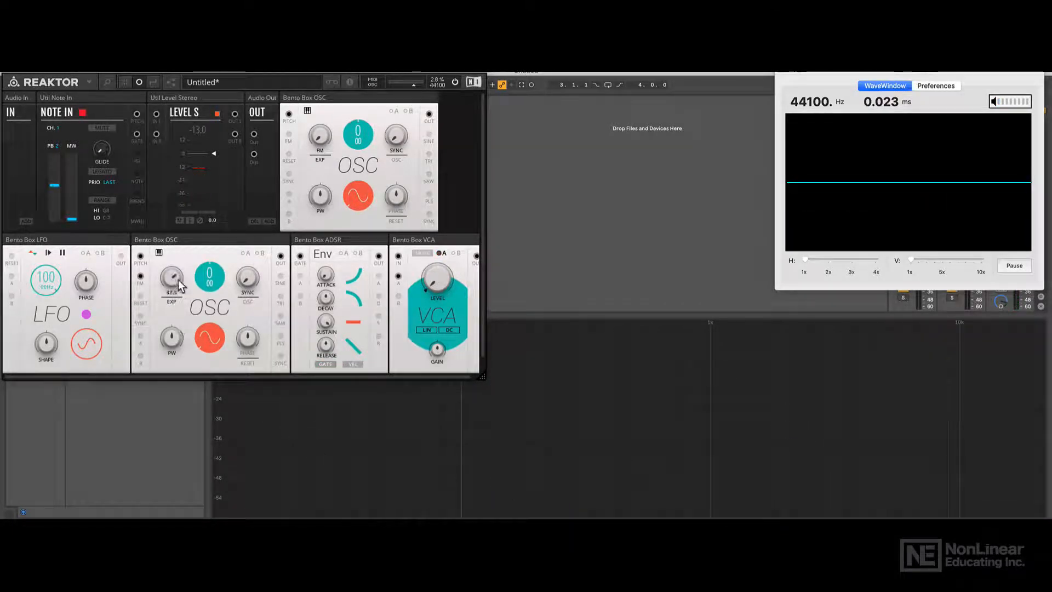
{"action": "mouse_move", "coordinate": [173, 309]}
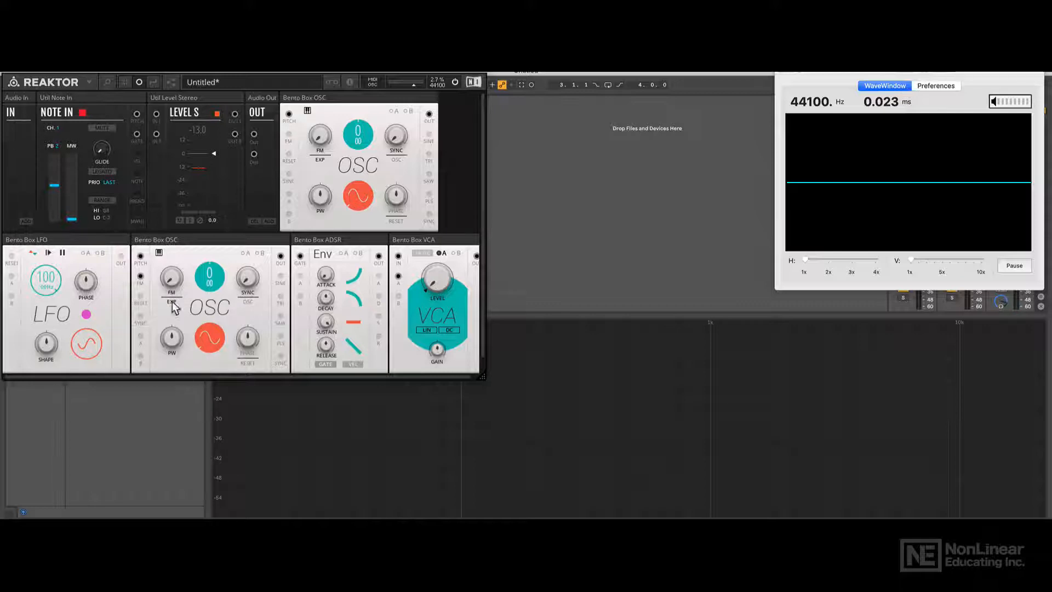
- Switch FM from EXP to LIN, raise its amount on the 440 Hz tone, then return it to 0
{"action": "left_click", "coordinate": [171, 279]}
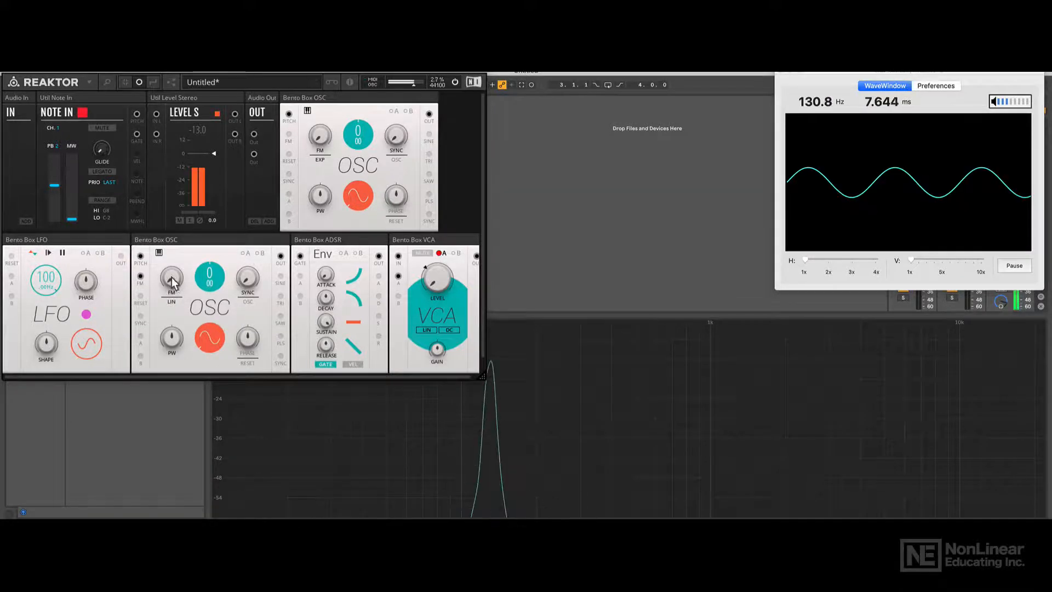
{"action": "left_click_drag", "start_coordinate": [171, 276], "coordinate": [173, 268]}
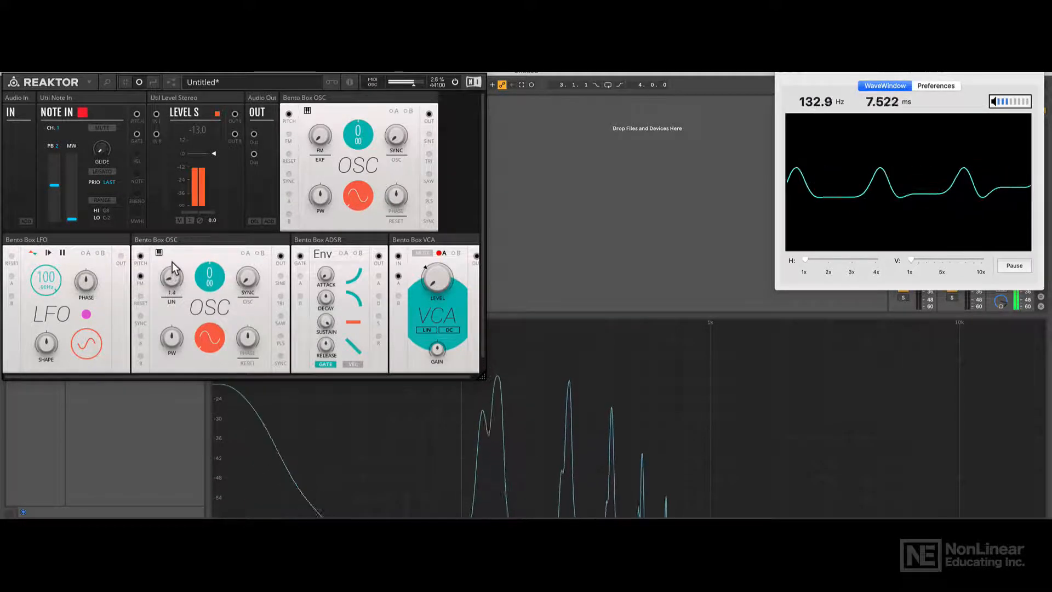
{"action": "left_click_drag", "start_coordinate": [171, 275], "coordinate": [171, 256]}
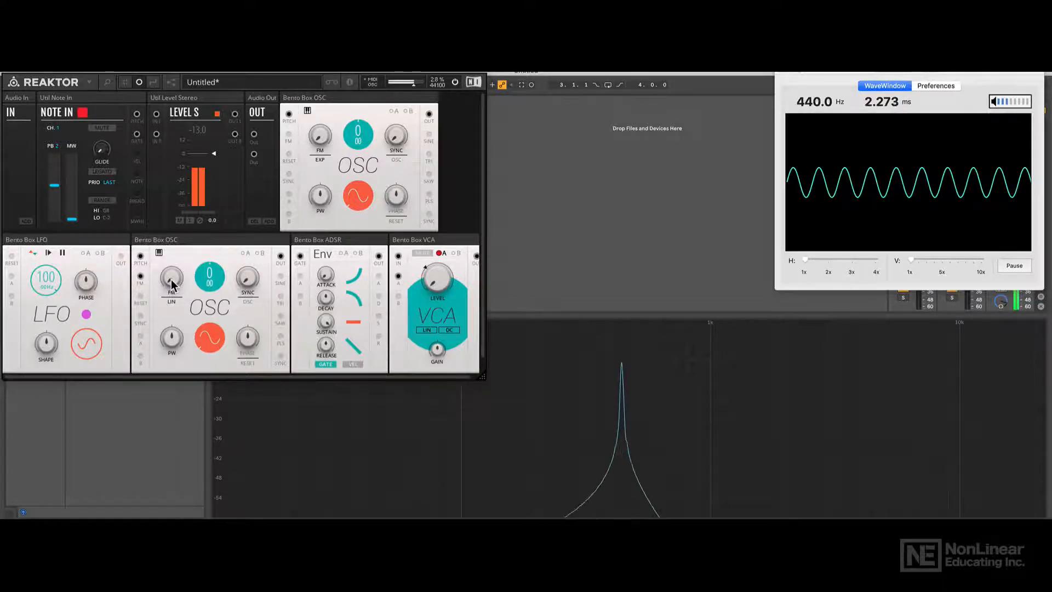
{"action": "left_click_drag", "start_coordinate": [171, 274], "coordinate": [171, 278]}
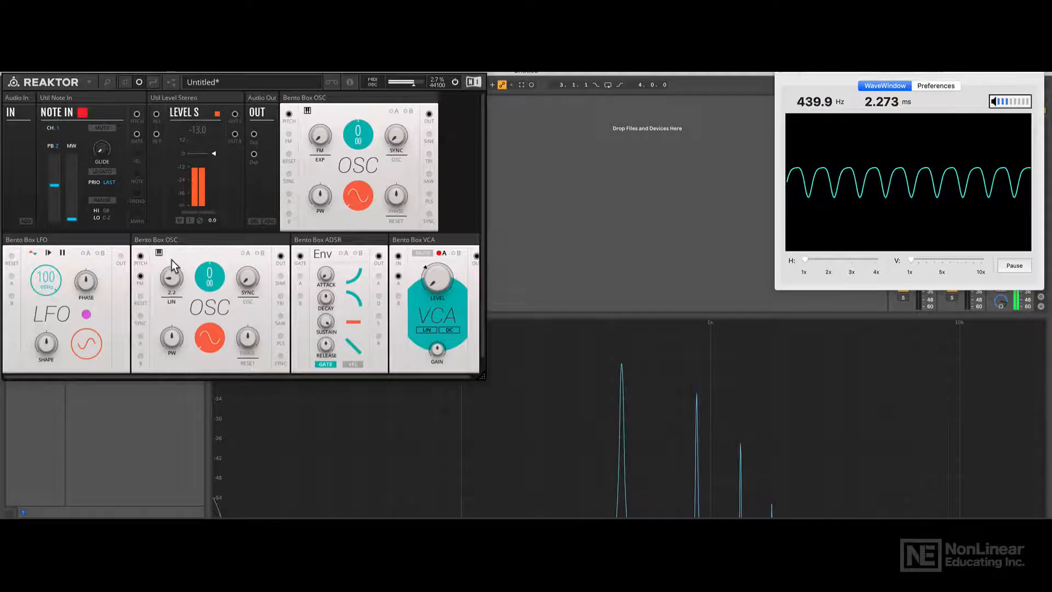
{"action": "left_click_drag", "start_coordinate": [171, 275], "coordinate": [171, 265]}
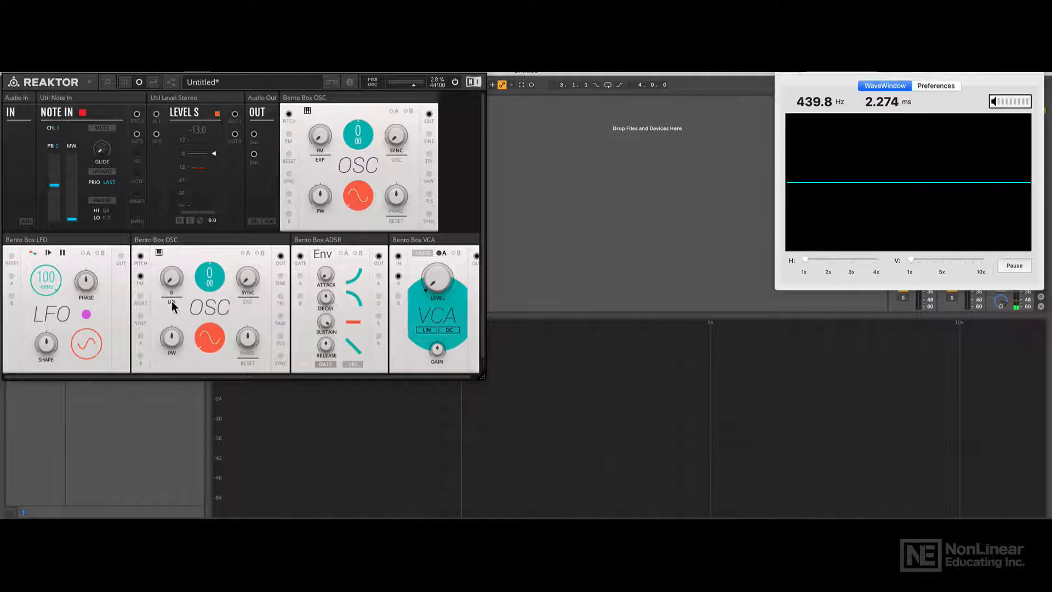
- Switch FM to LIN TZ and raise its amount on the 131 Hz note
{"action": "left_click", "coordinate": [171, 282]}
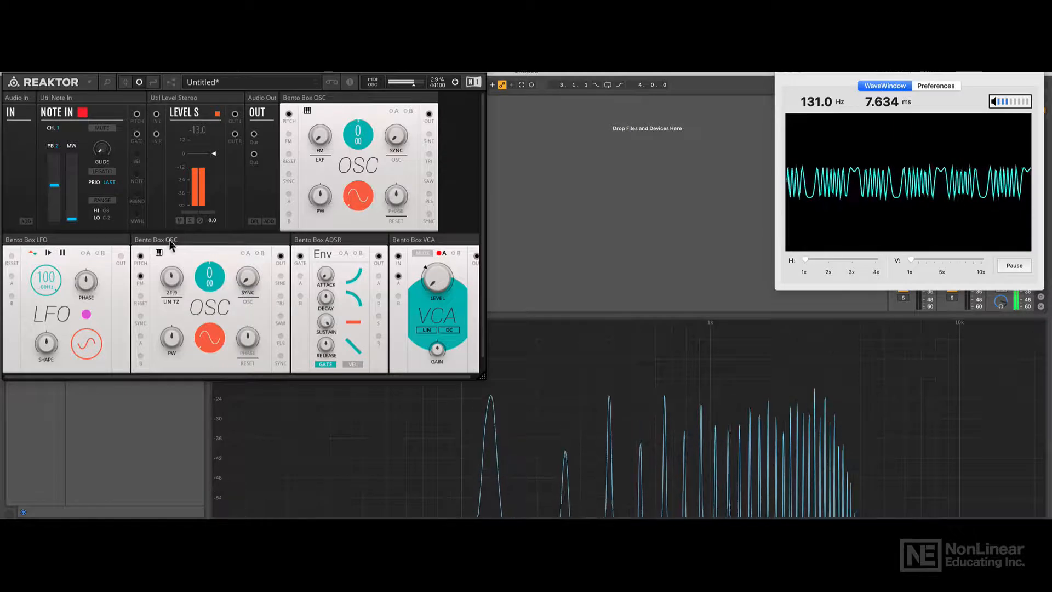
{"action": "left_click_drag", "start_coordinate": [171, 275], "coordinate": [172, 265]}
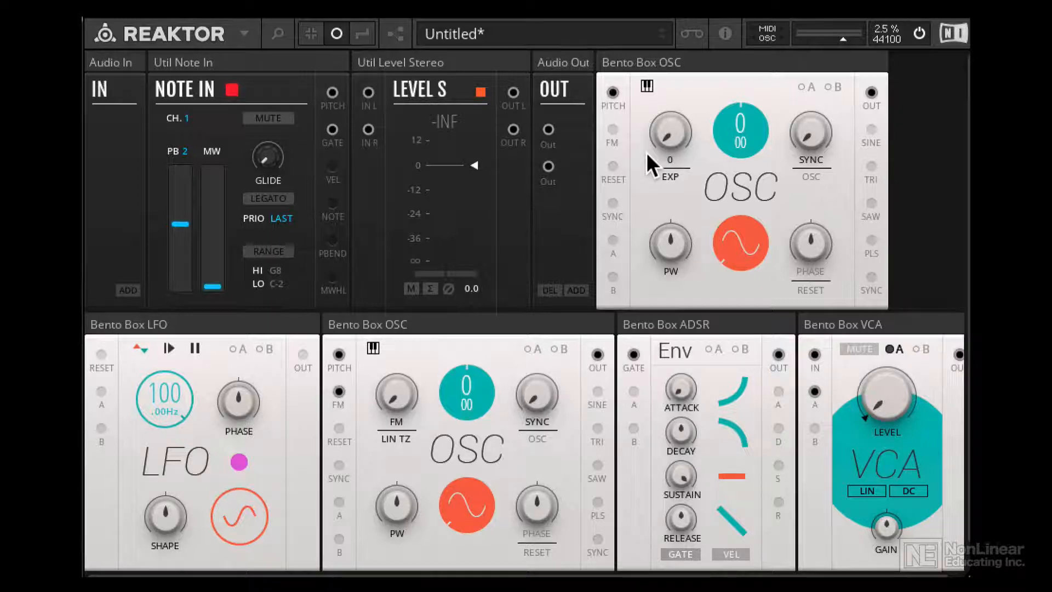
{"action": "mouse_move", "coordinate": [476, 338]}
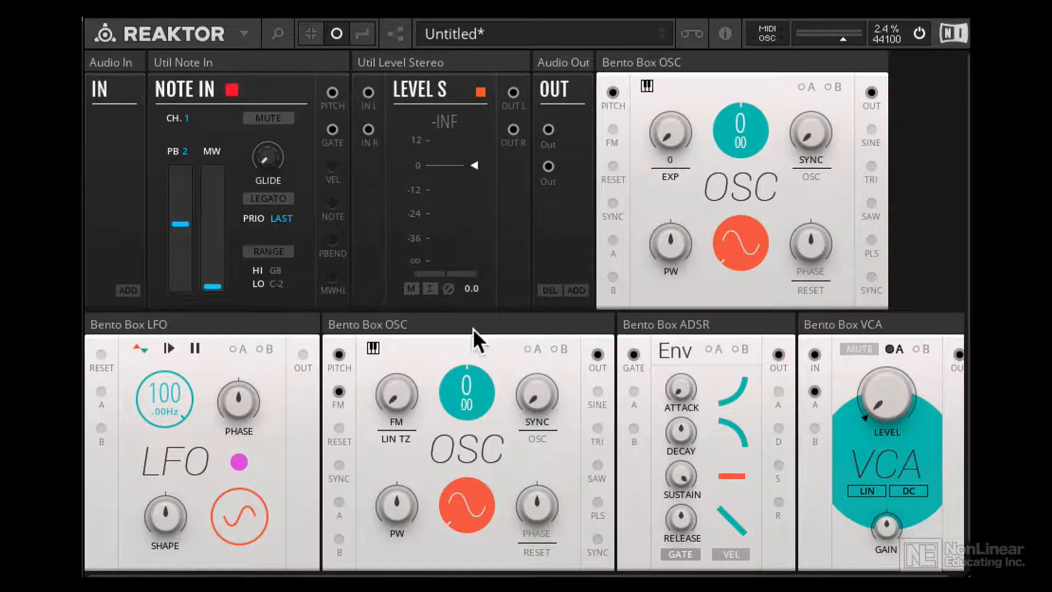
{"action": "mouse_move", "coordinate": [342, 98]}
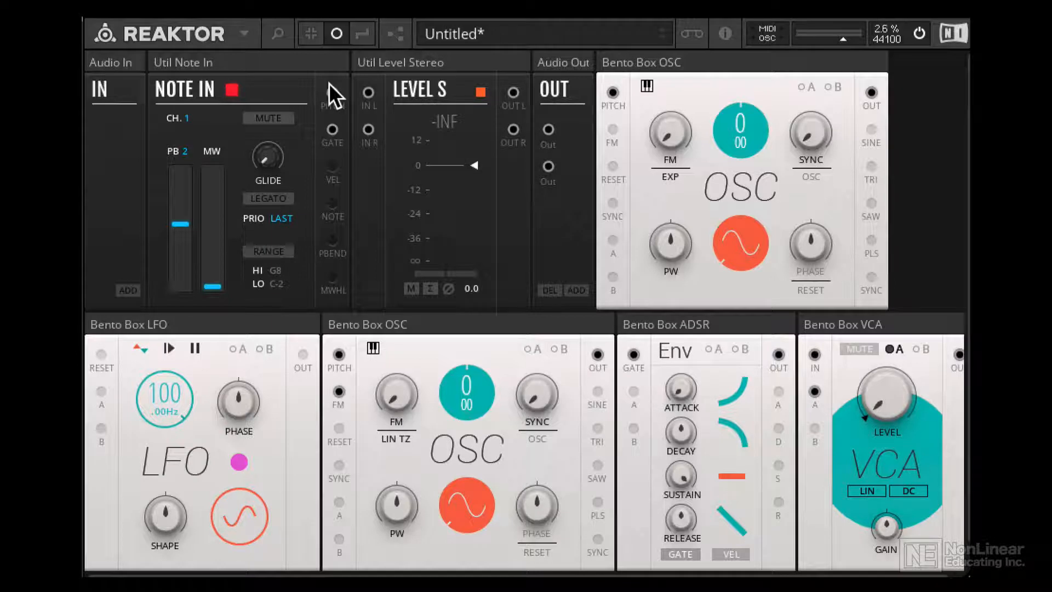
{"action": "mouse_move", "coordinate": [728, 168]}
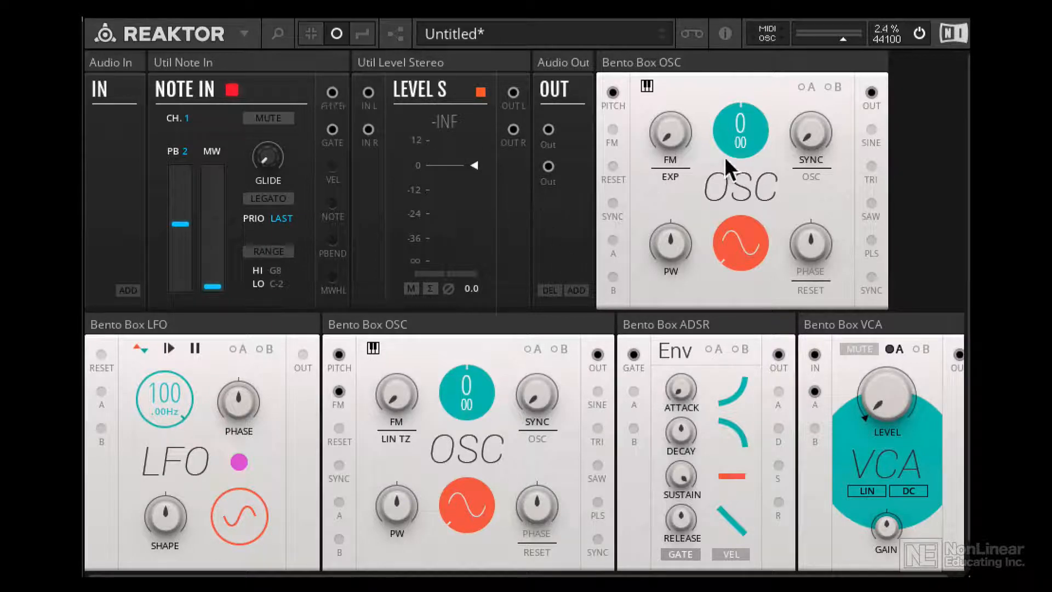
{"action": "mouse_move", "coordinate": [638, 228]}
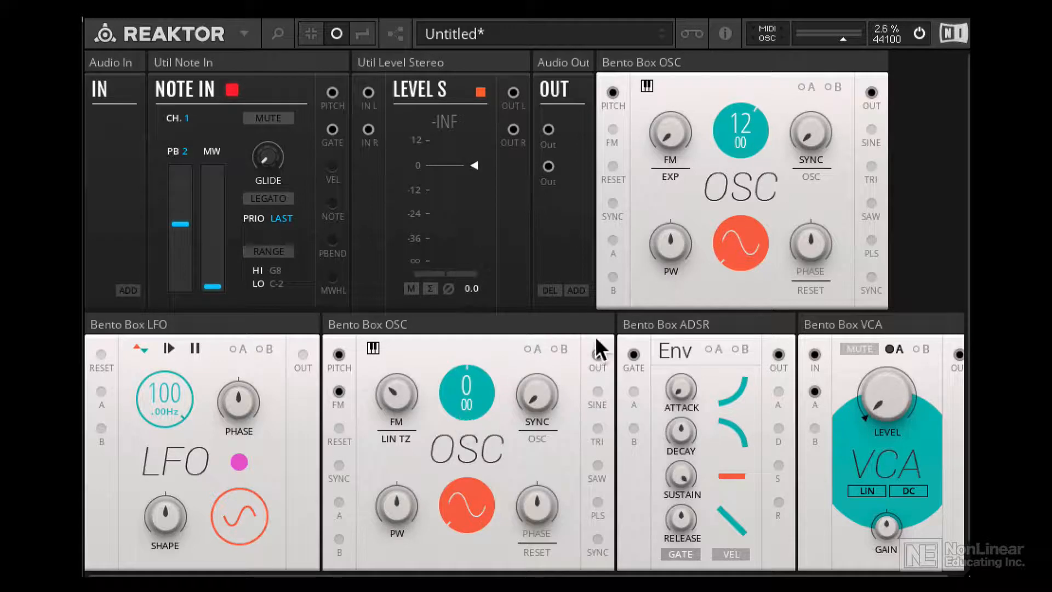
{"action": "mouse_move", "coordinate": [742, 134]}
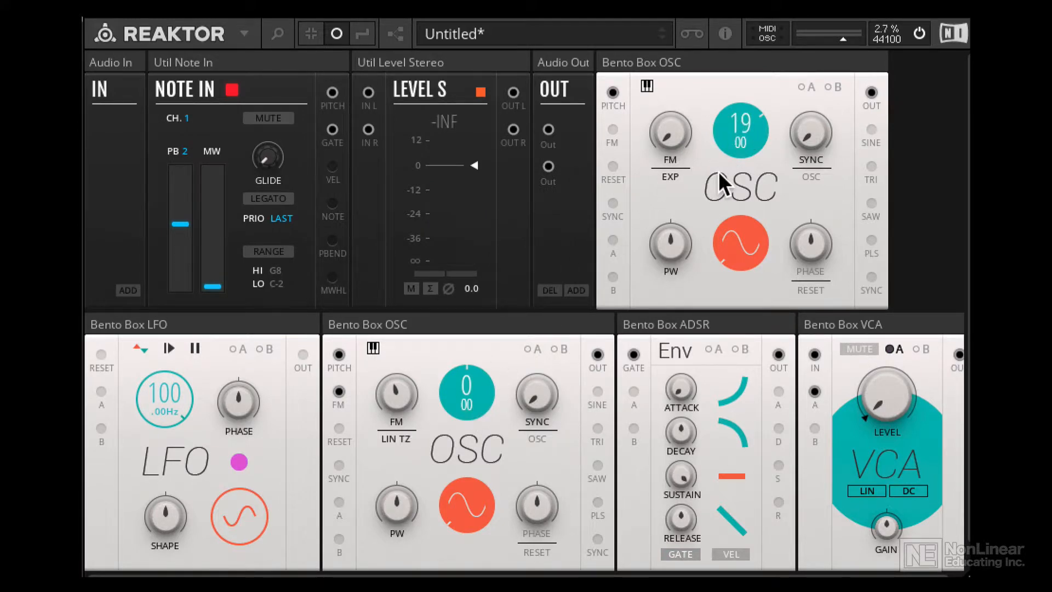
{"action": "mouse_move", "coordinate": [738, 138]}
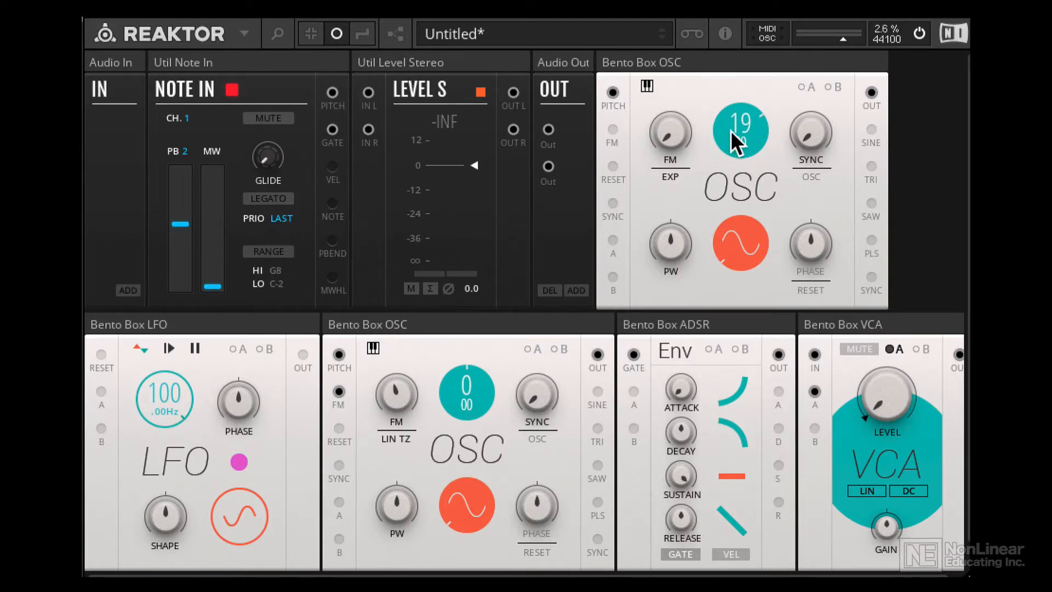
{"action": "mouse_move", "coordinate": [450, 426]}
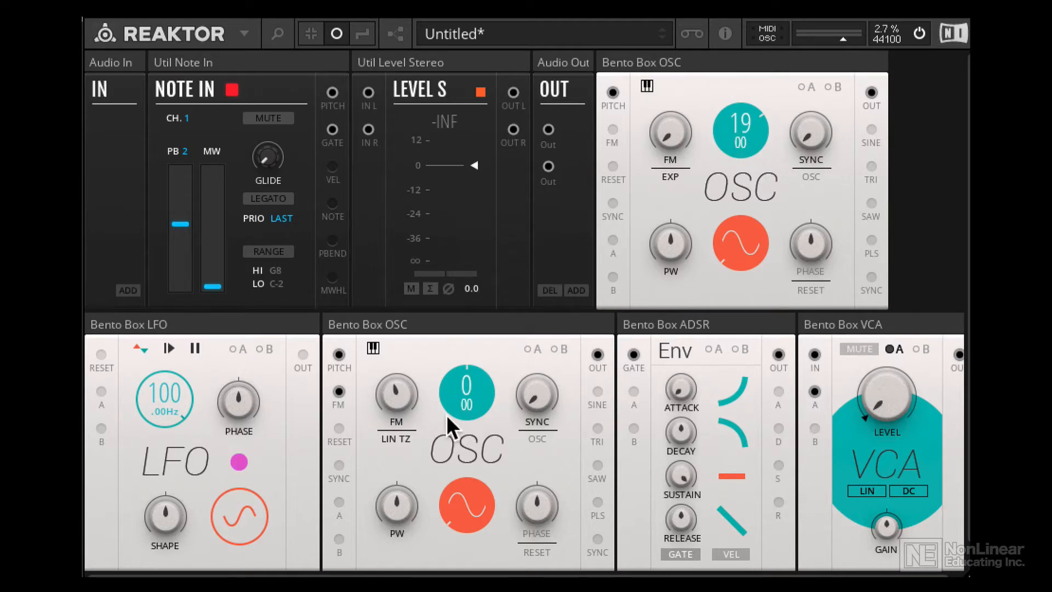